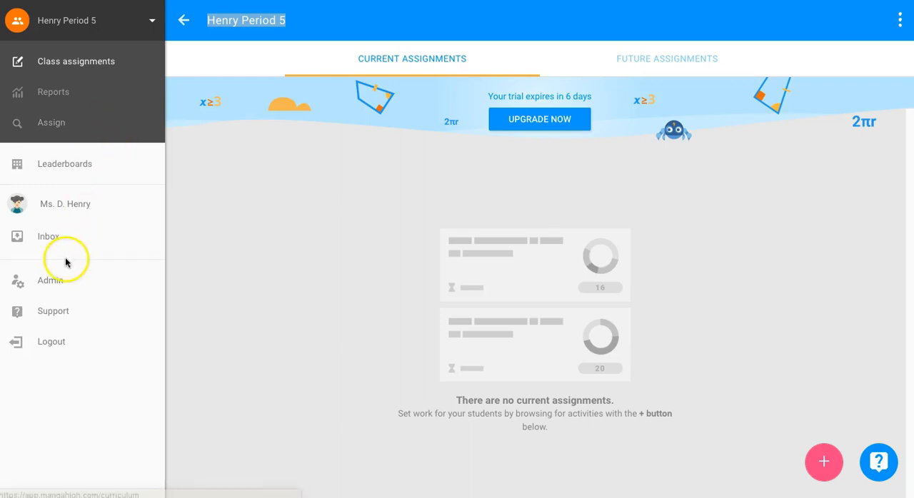
- Open the Admin area's TEACHERS tab, showing two school-admin teachers
left_click(50, 279)
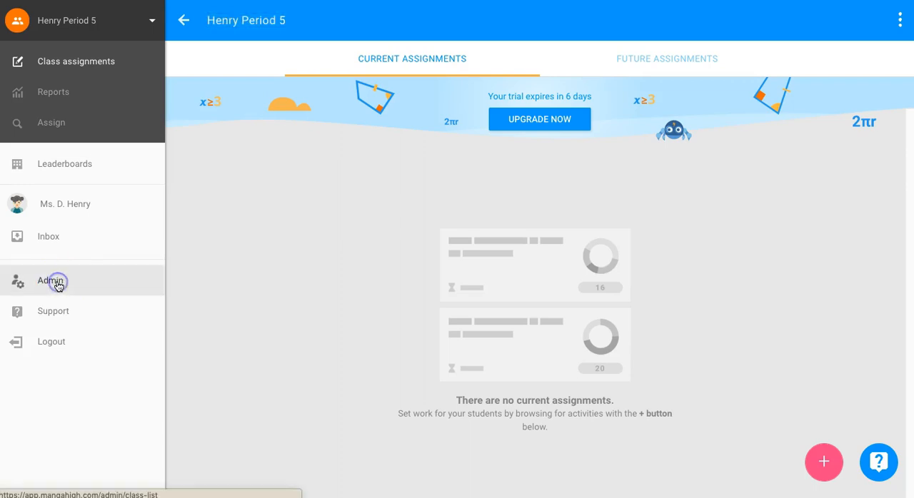
left_click(50, 280)
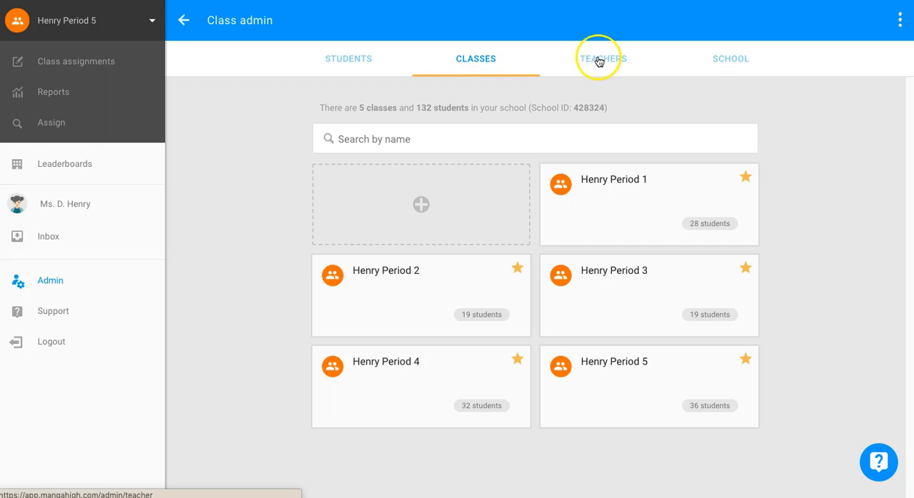
left_click(602, 58)
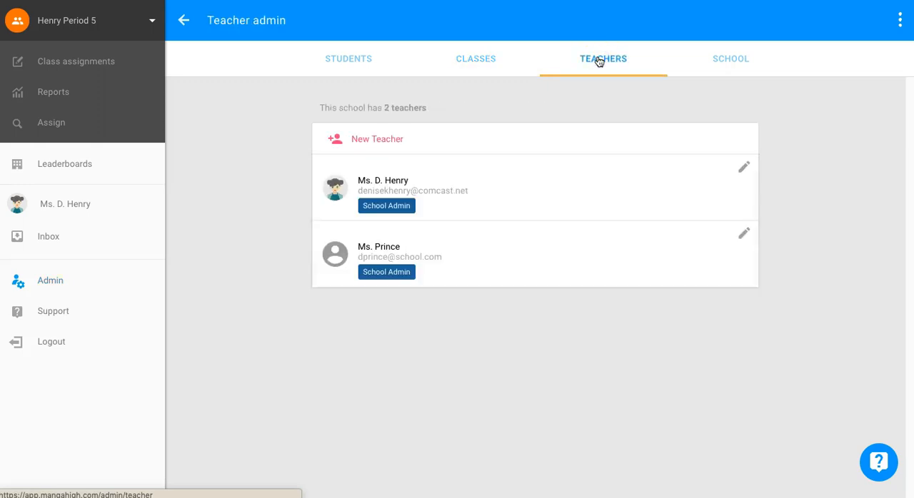
mouse_move(439, 130)
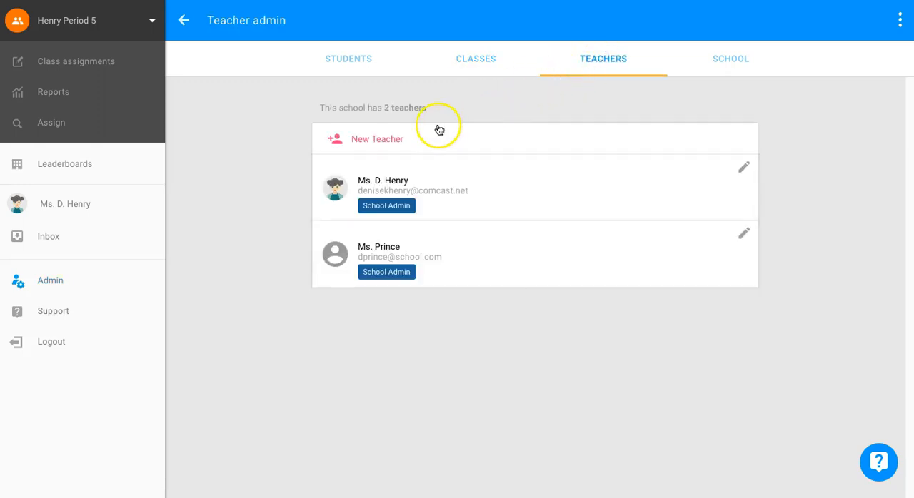
mouse_move(369, 147)
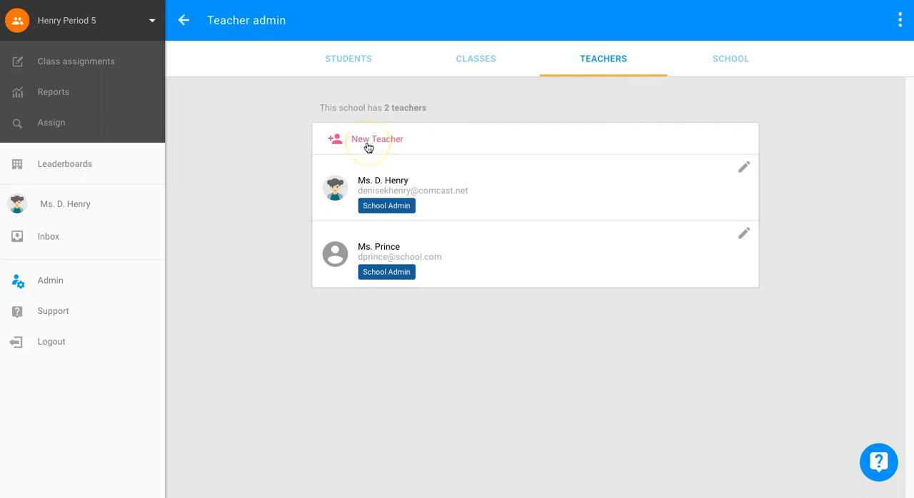
- Add teacher Mr. Bobby with School Admin switched on and save him
left_click(377, 139)
type("Mr. Bobby")
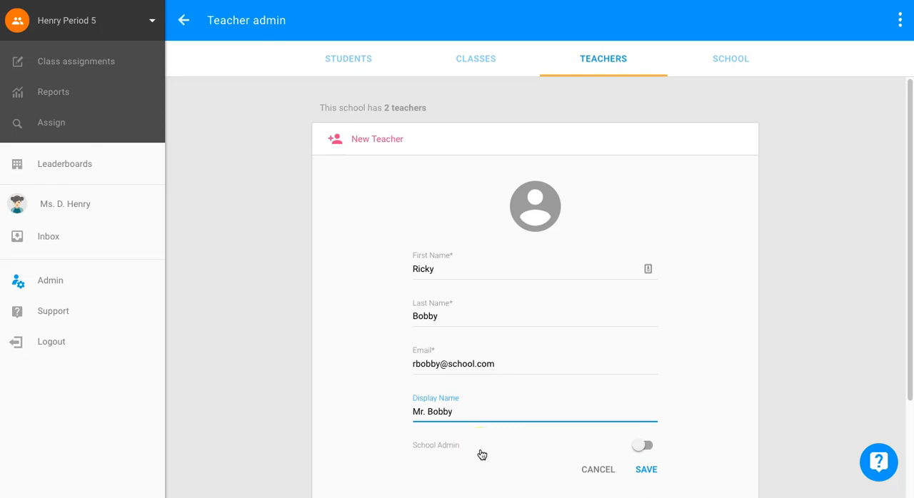
left_click(641, 445)
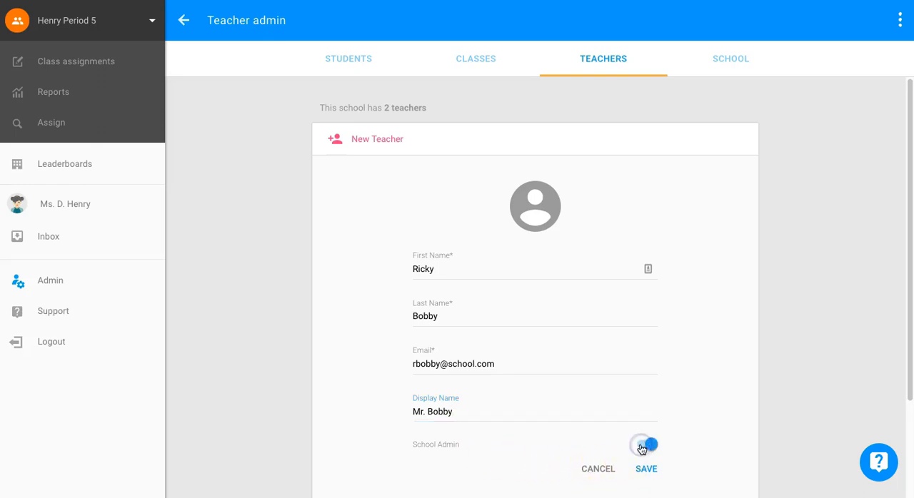
left_click(646, 444)
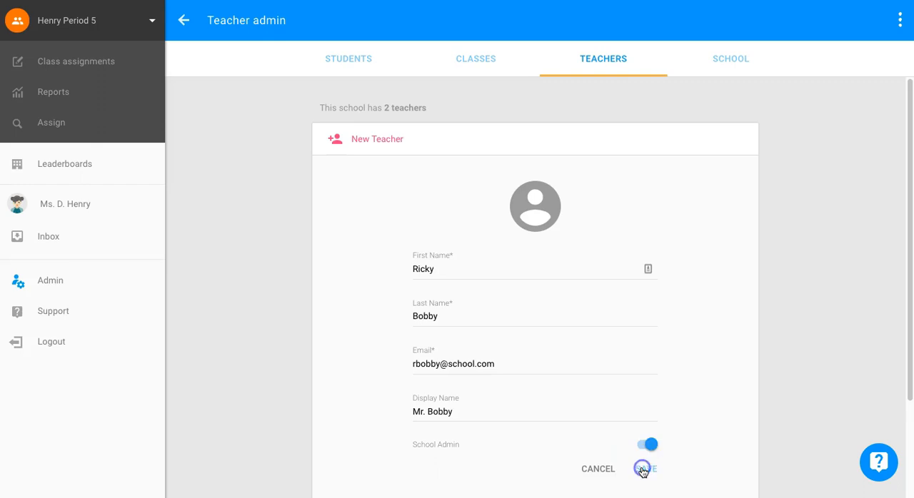
left_click(643, 469)
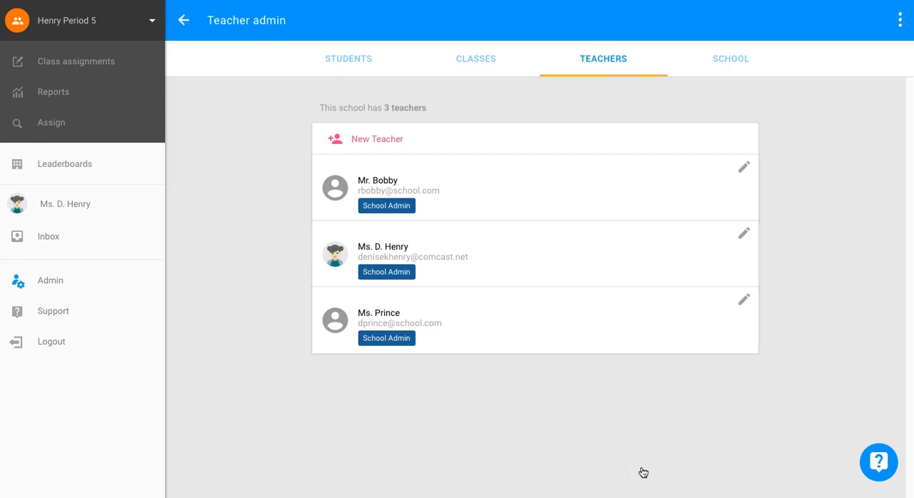
mouse_move(639, 465)
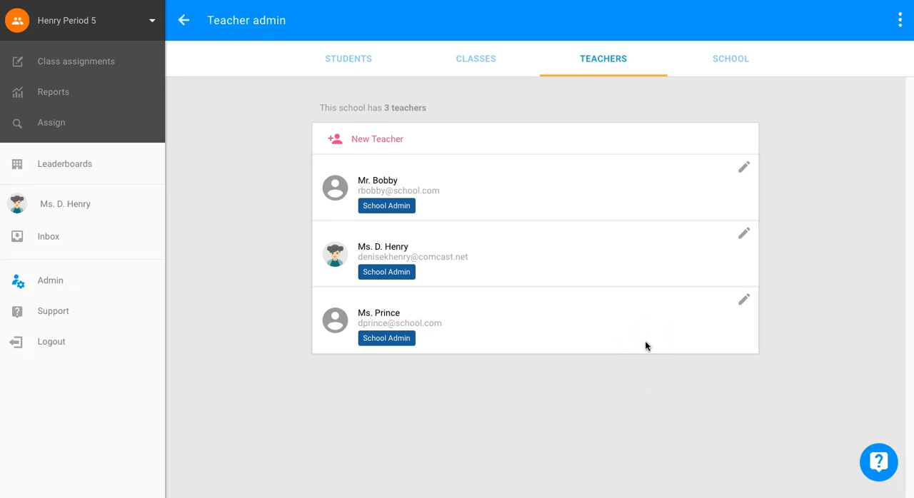
mouse_move(677, 329)
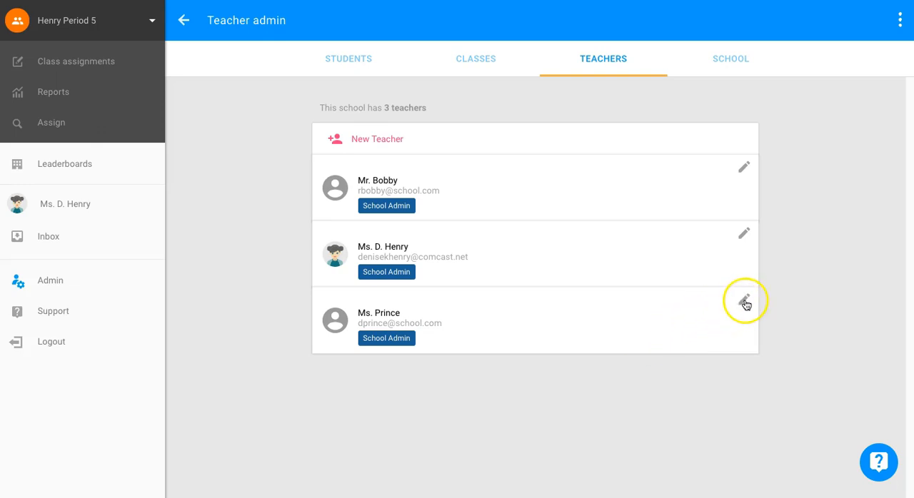
- Rename Ms. Prince's last name to Prynce in her teacher details
left_click(744, 299)
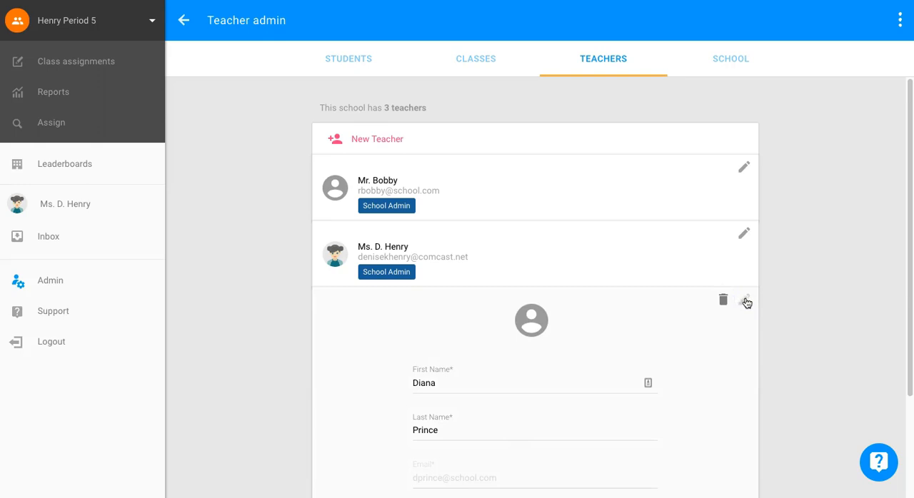
scroll("down", 3)
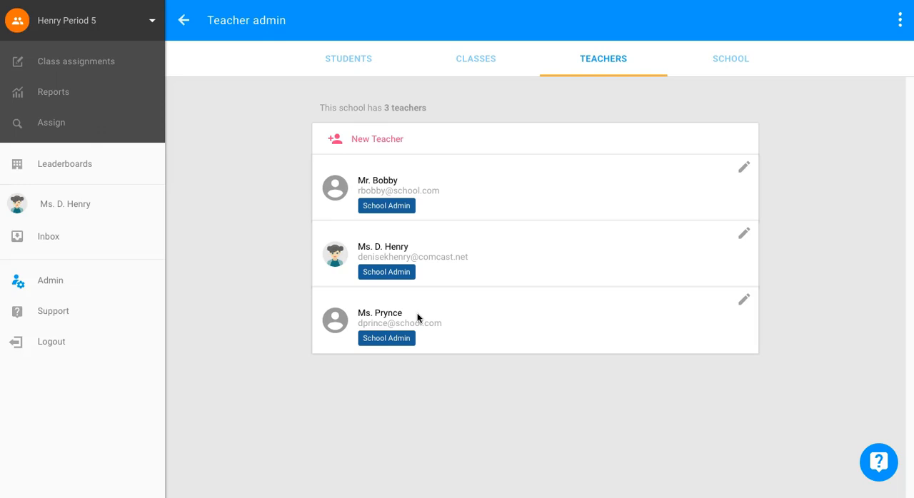
mouse_move(744, 300)
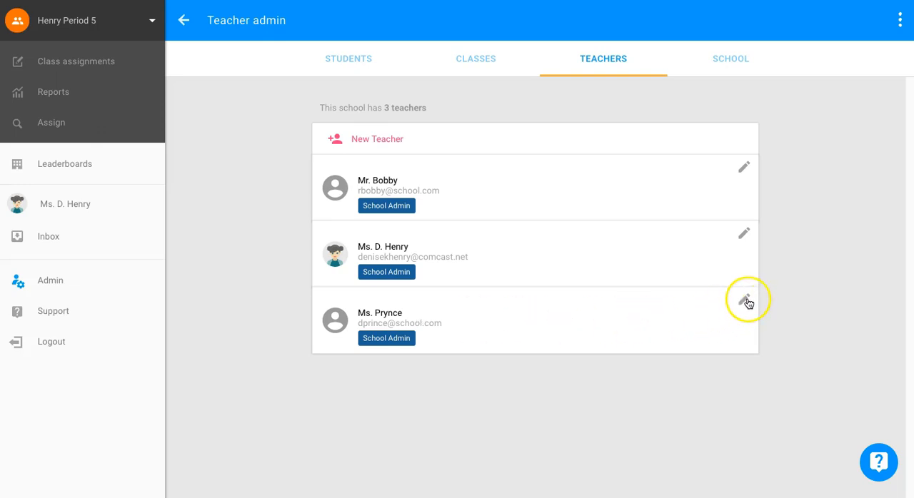
left_click(744, 299)
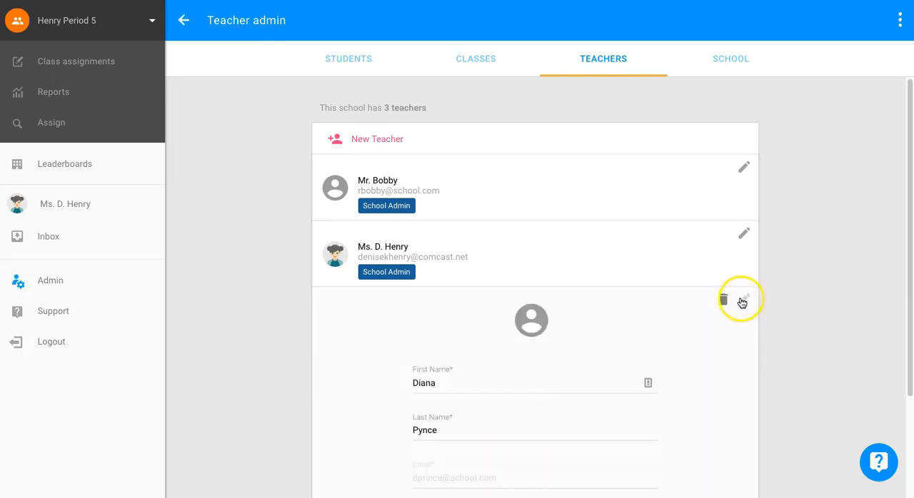
left_click(723, 299)
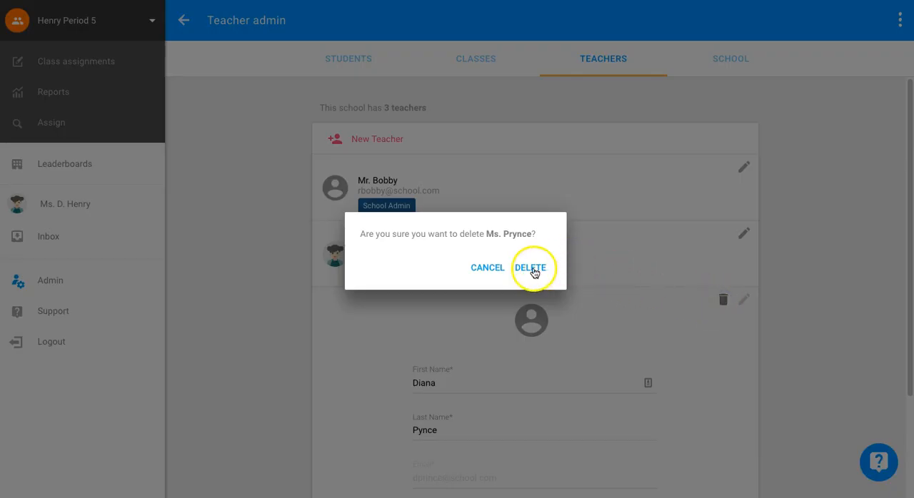
left_click(531, 267)
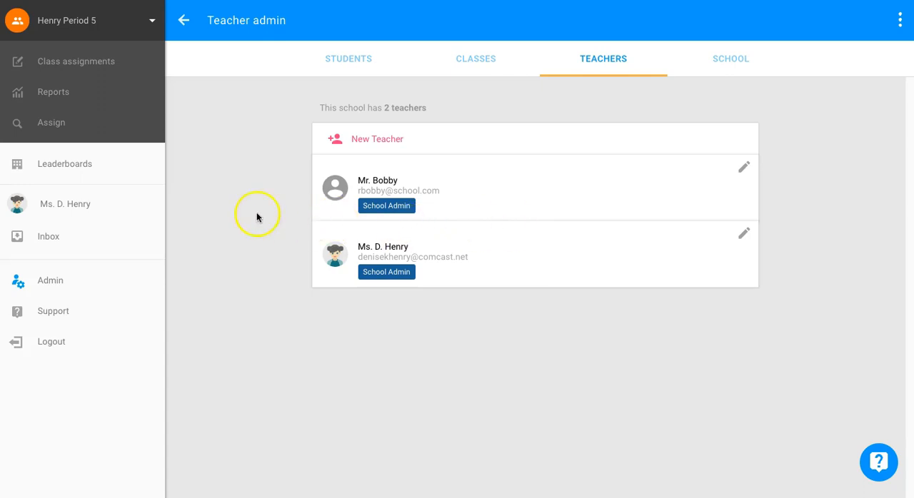
mouse_move(59, 204)
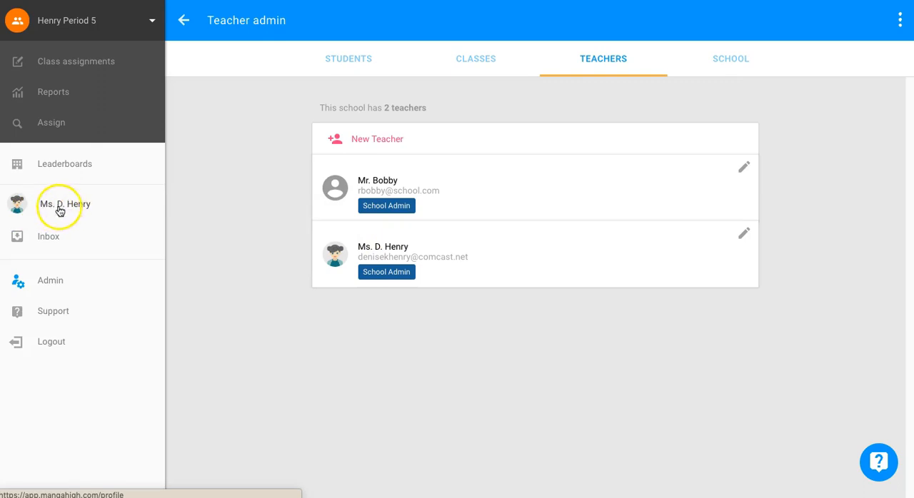
left_click(64, 205)
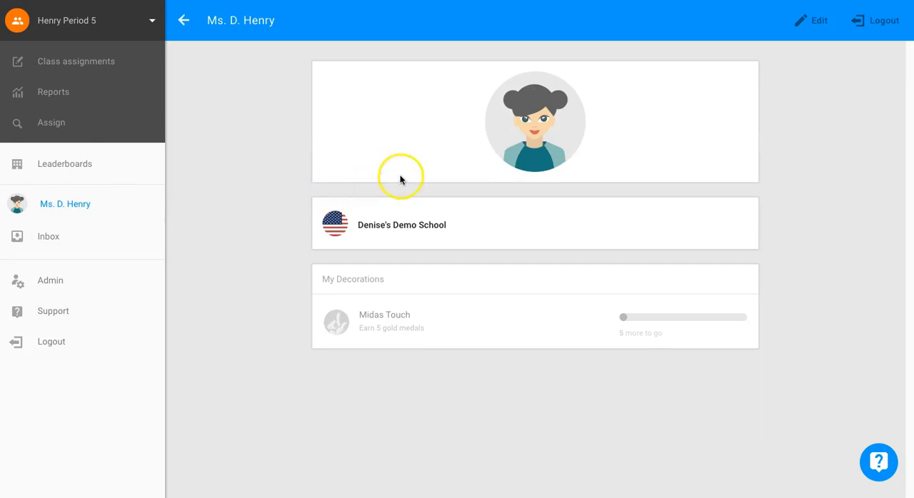
left_click(535, 121)
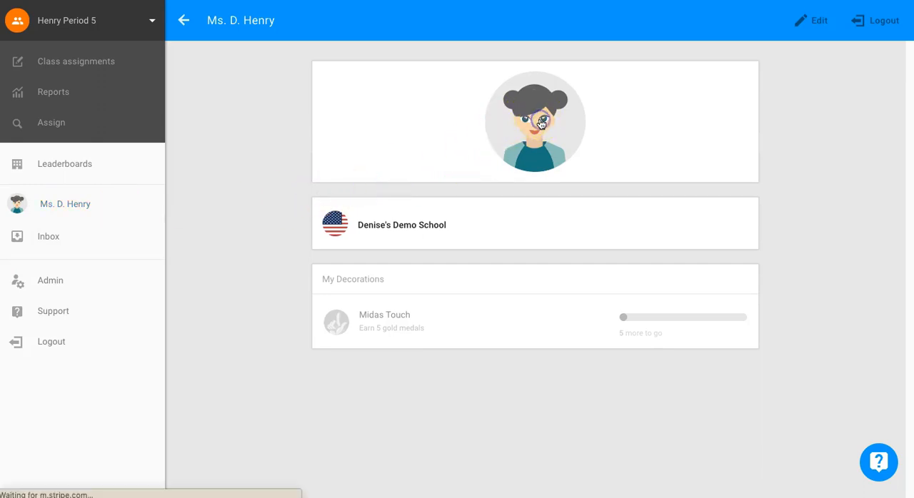
- Change the profile avatar to the curly-haired character in an orange top and save
left_click(810, 20)
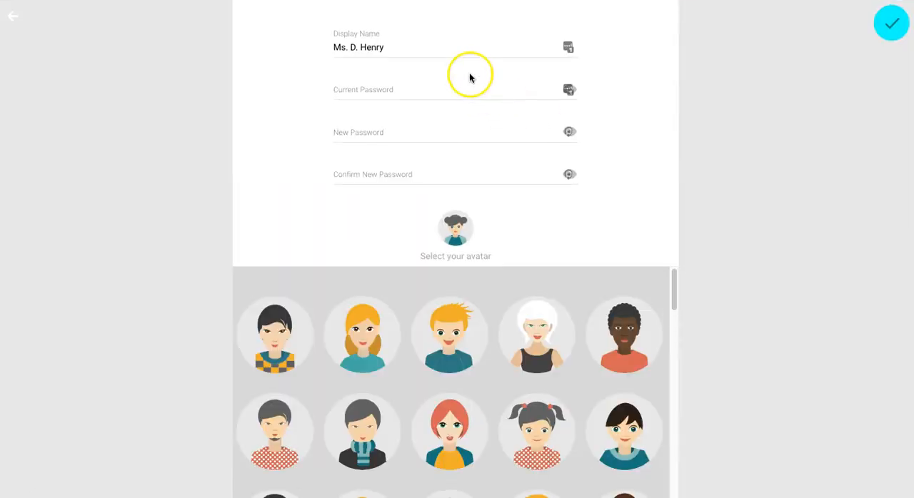
mouse_move(481, 150)
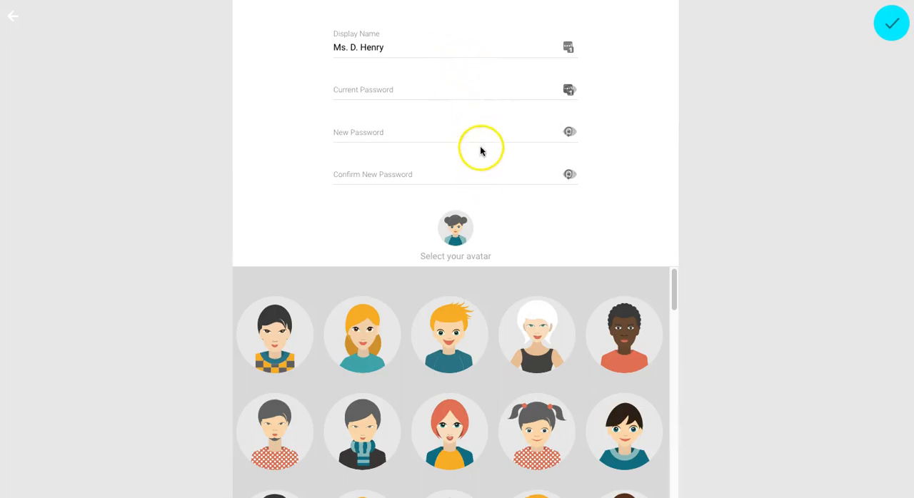
mouse_move(384, 70)
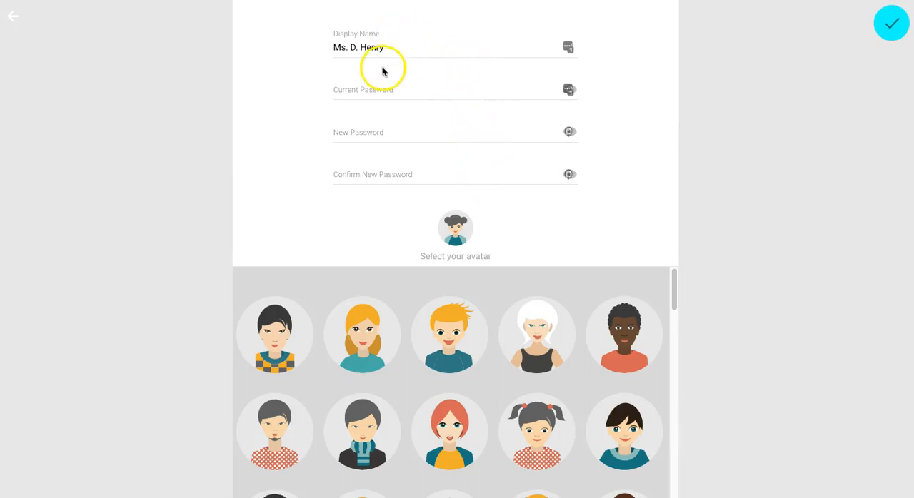
mouse_move(417, 263)
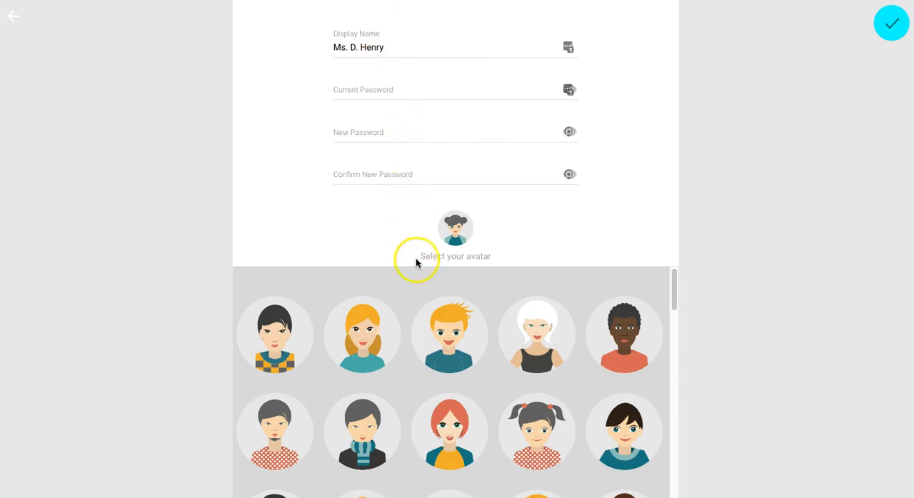
scroll("down", 3)
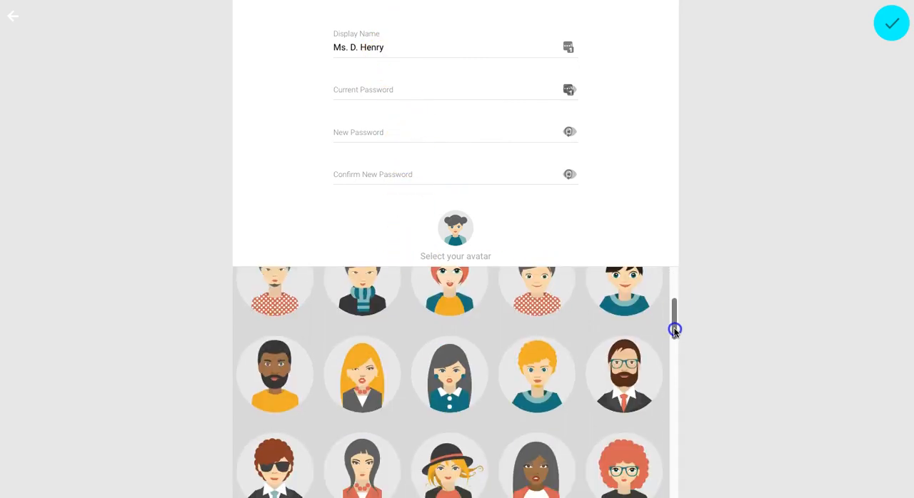
scroll("down", 3)
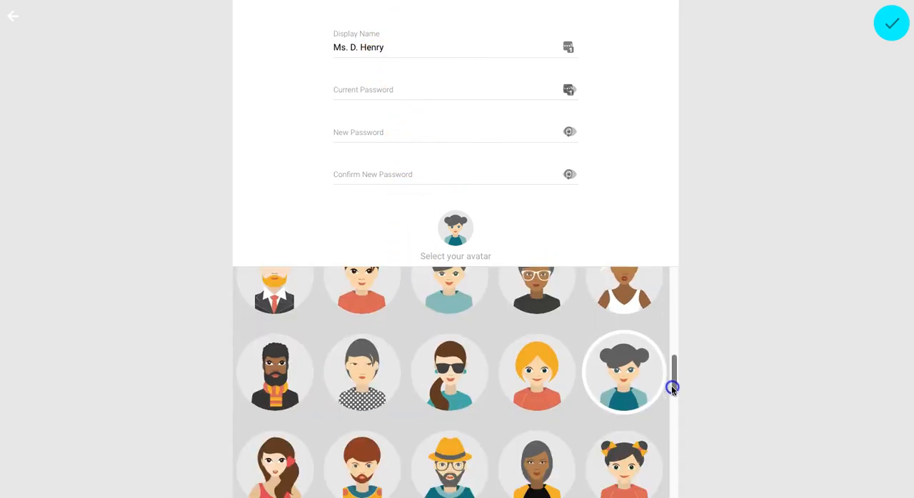
scroll("down", 3)
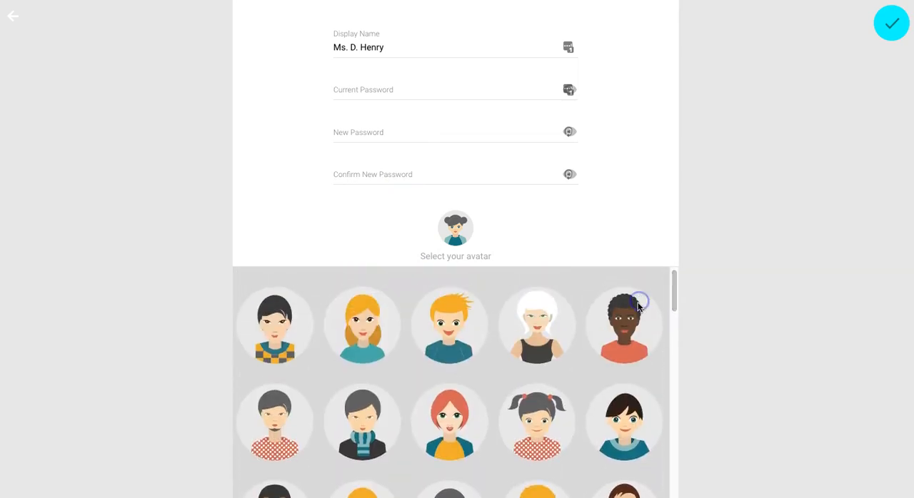
left_click(624, 325)
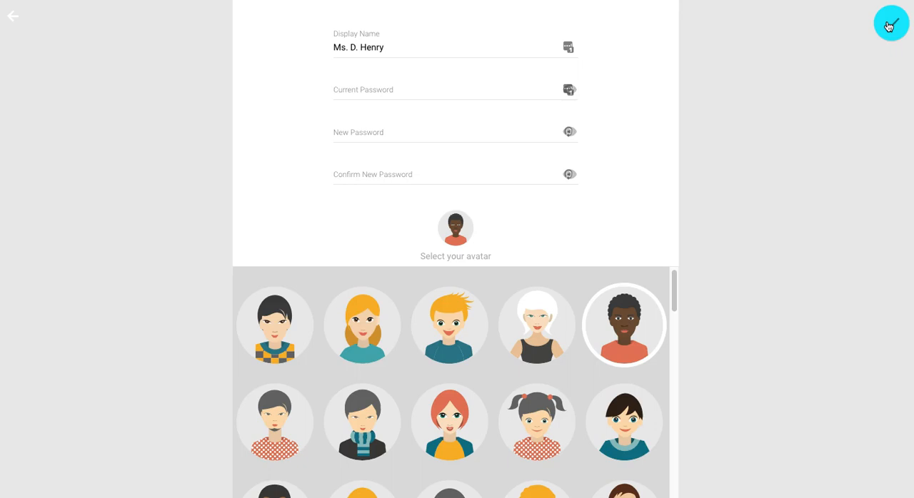
left_click(891, 23)
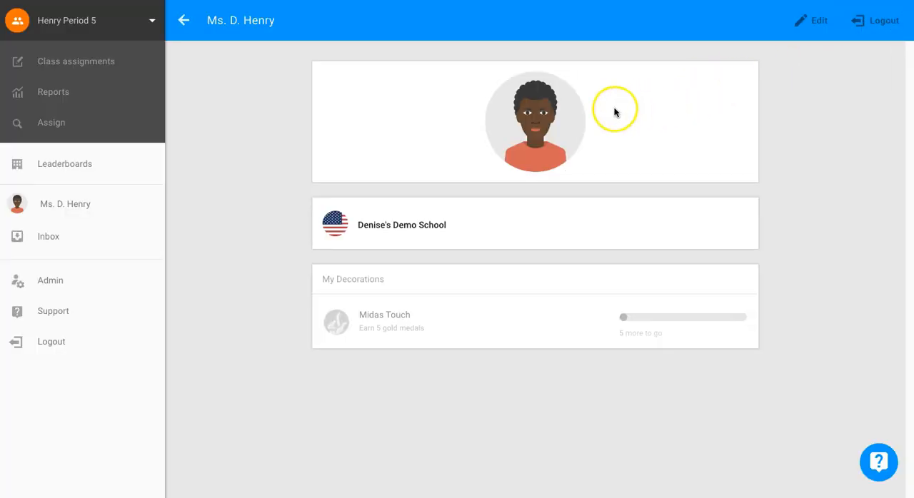